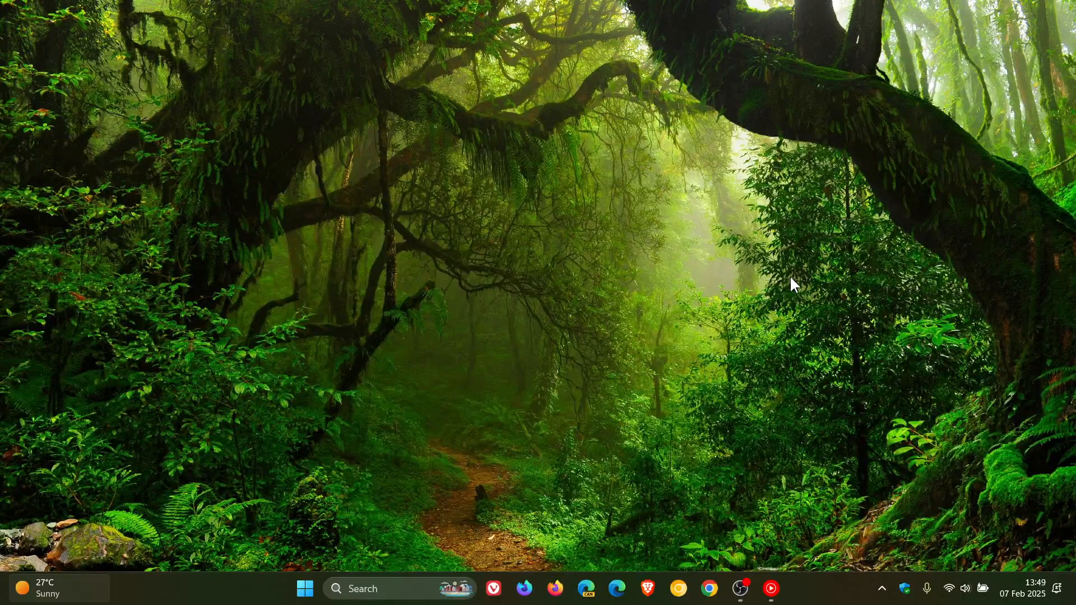
mouse_move(267, 531)
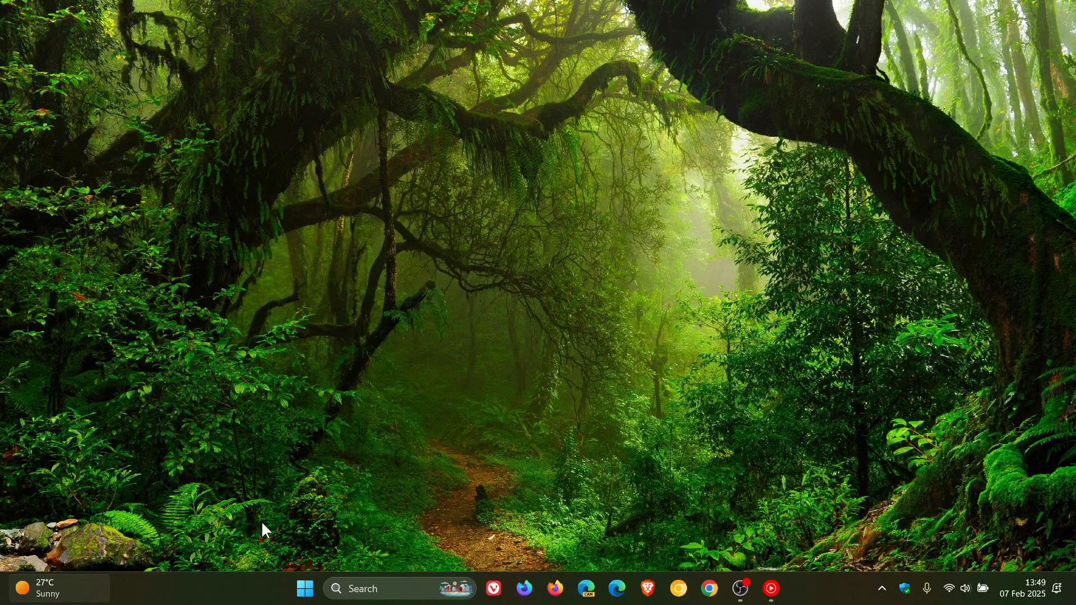
- Launch the Settings app from the Start menu to its Home page
left_click(304, 588)
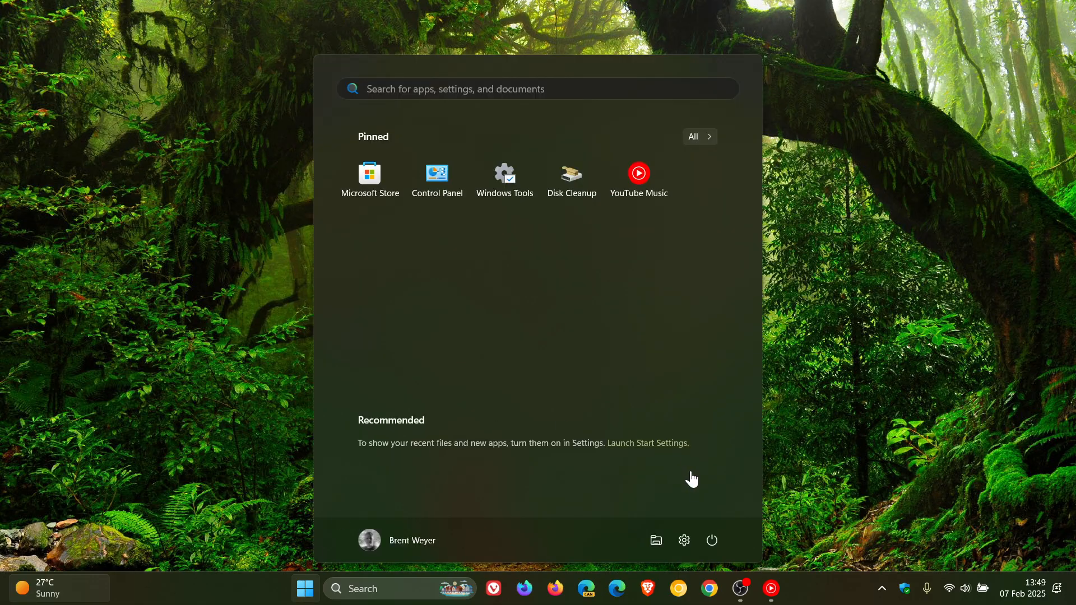
left_click(684, 540)
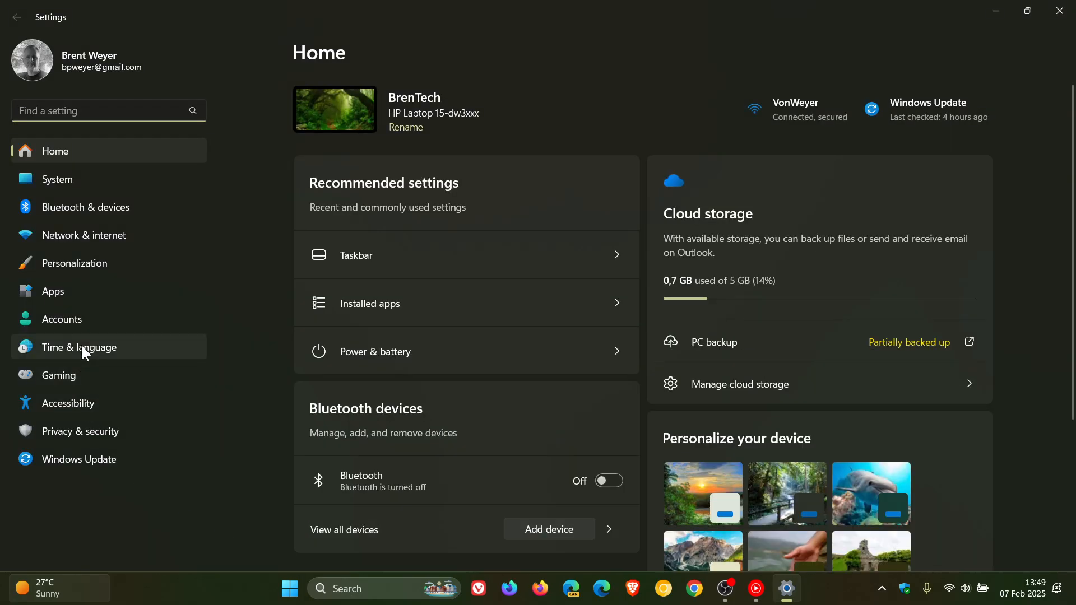
- Go to the Time & language settings page from the sidebar
left_click(79, 348)
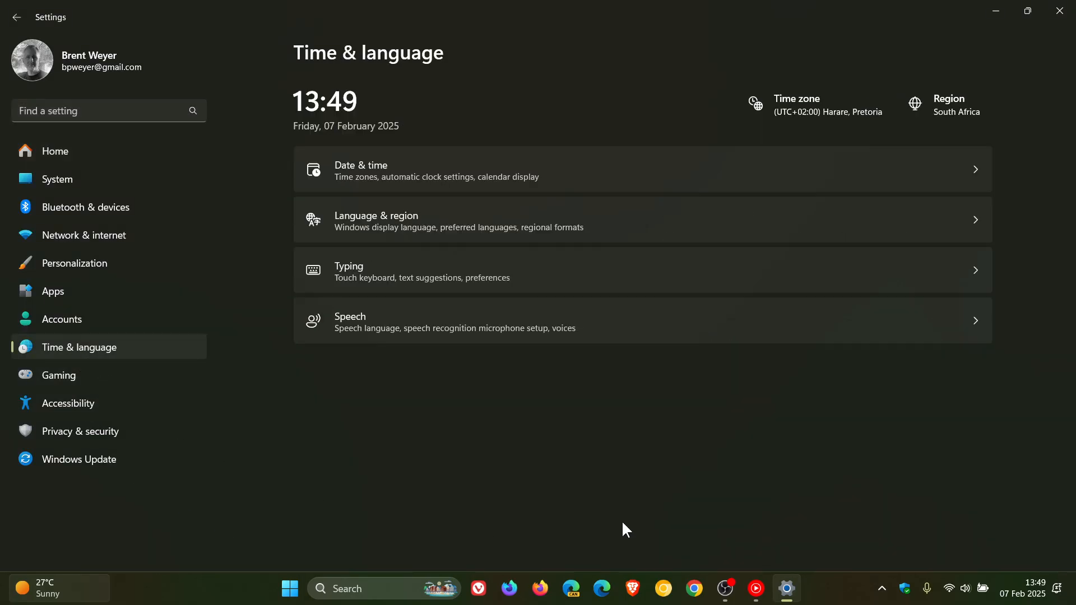
mouse_move(741, 187)
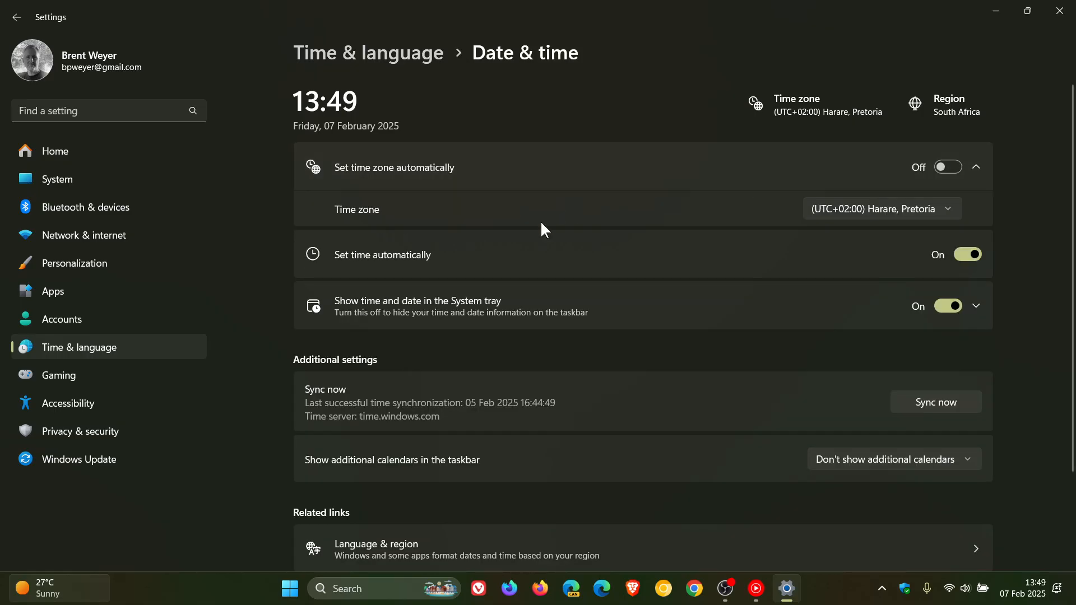
mouse_move(644, 261)
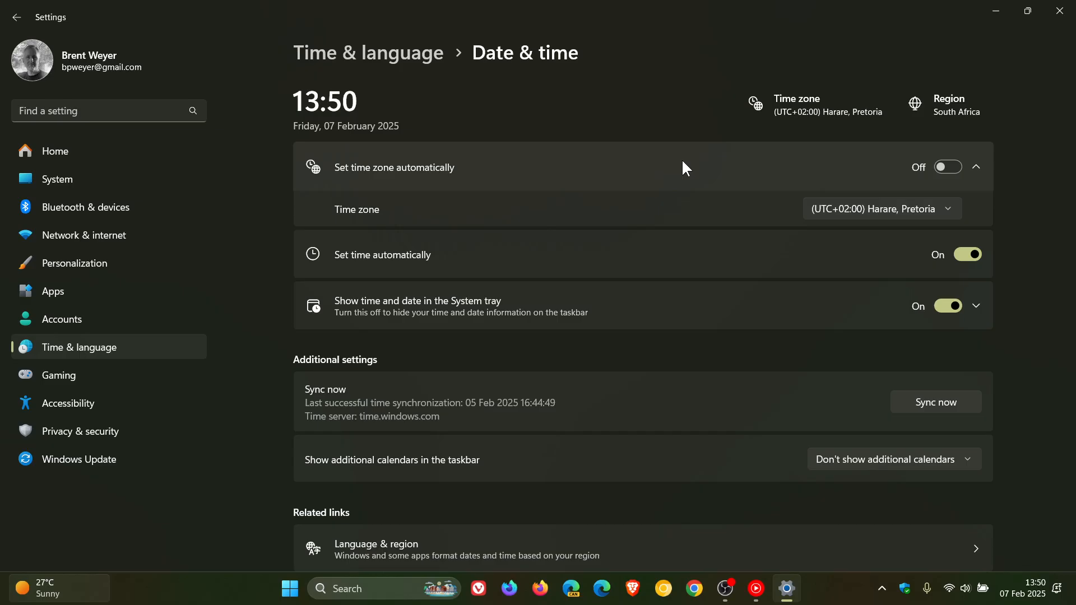
mouse_move(727, 239)
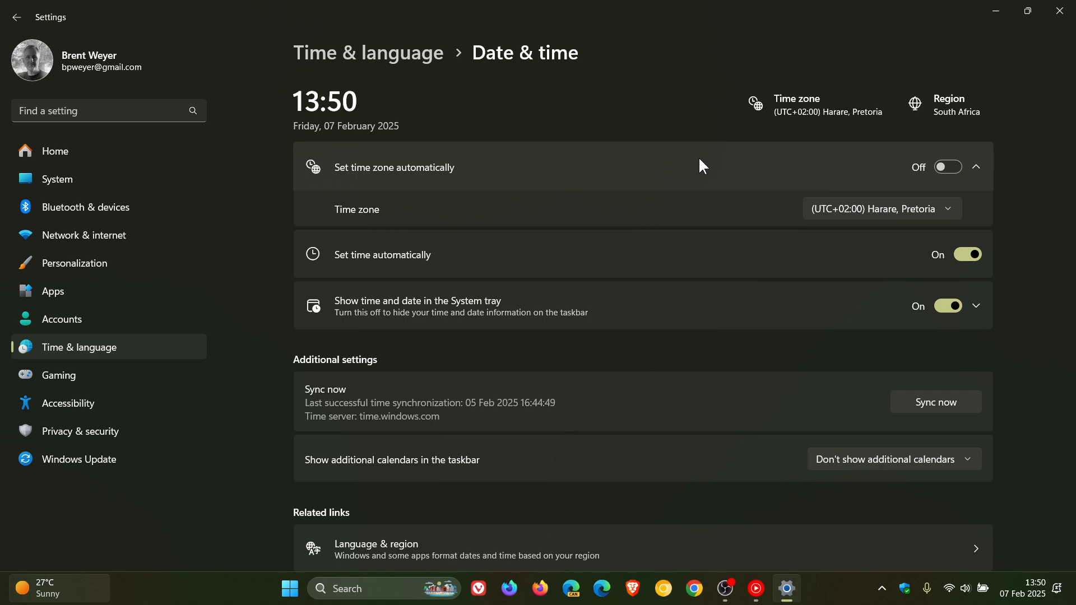
mouse_move(998, 13)
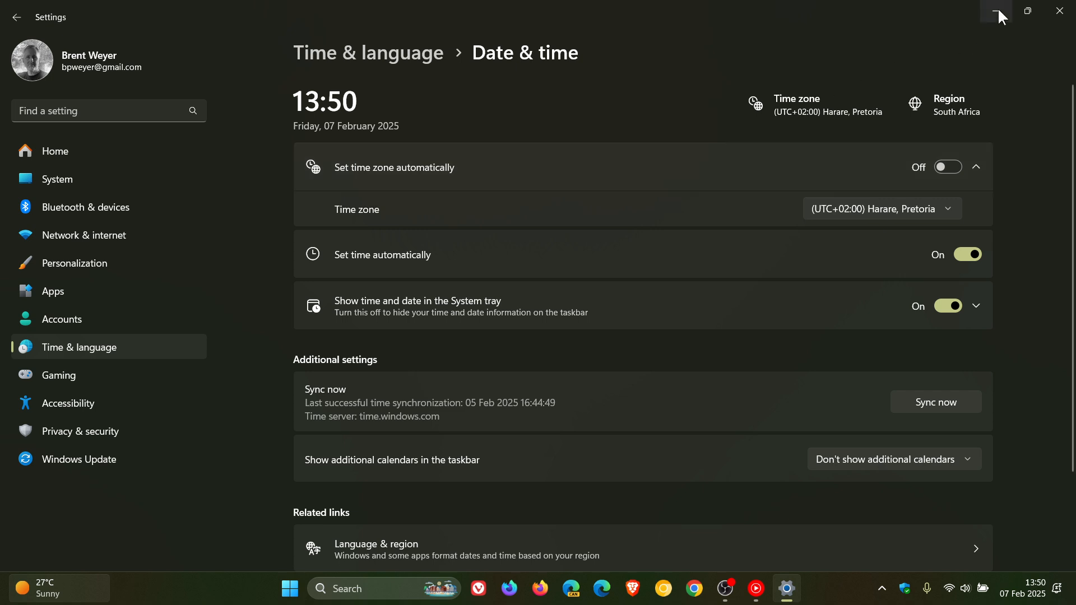
left_click(1000, 12)
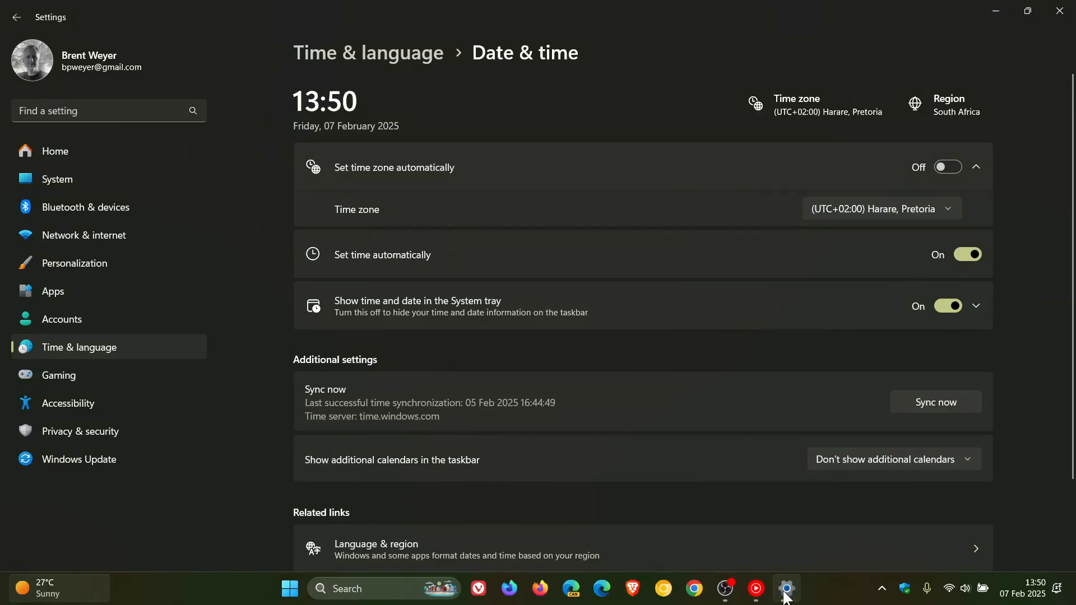
mouse_move(100, 459)
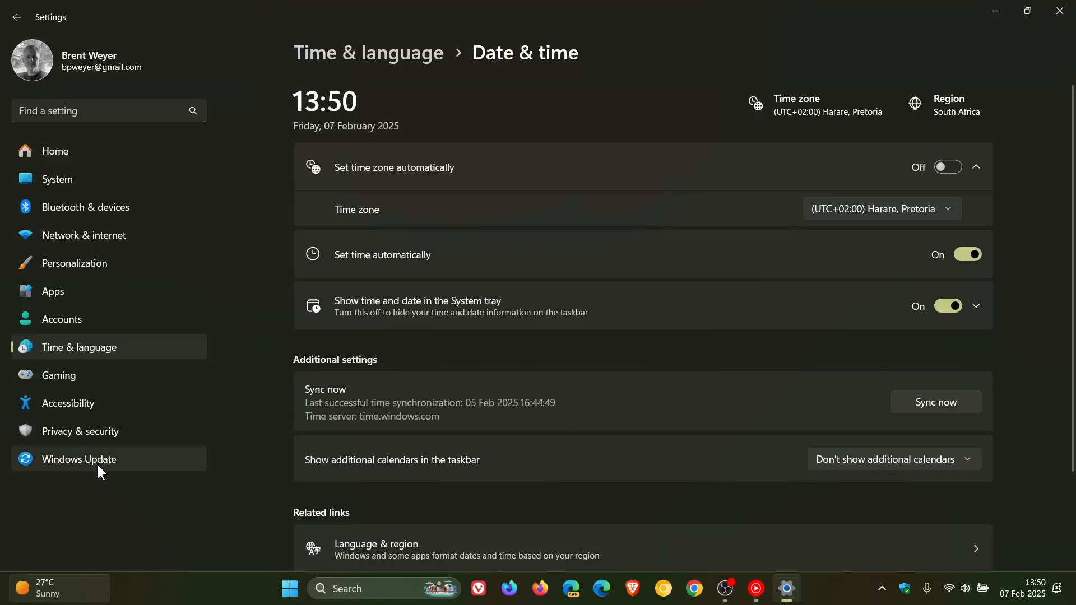
- Go to the Windows Update page showing the device is up to date
left_click(80, 460)
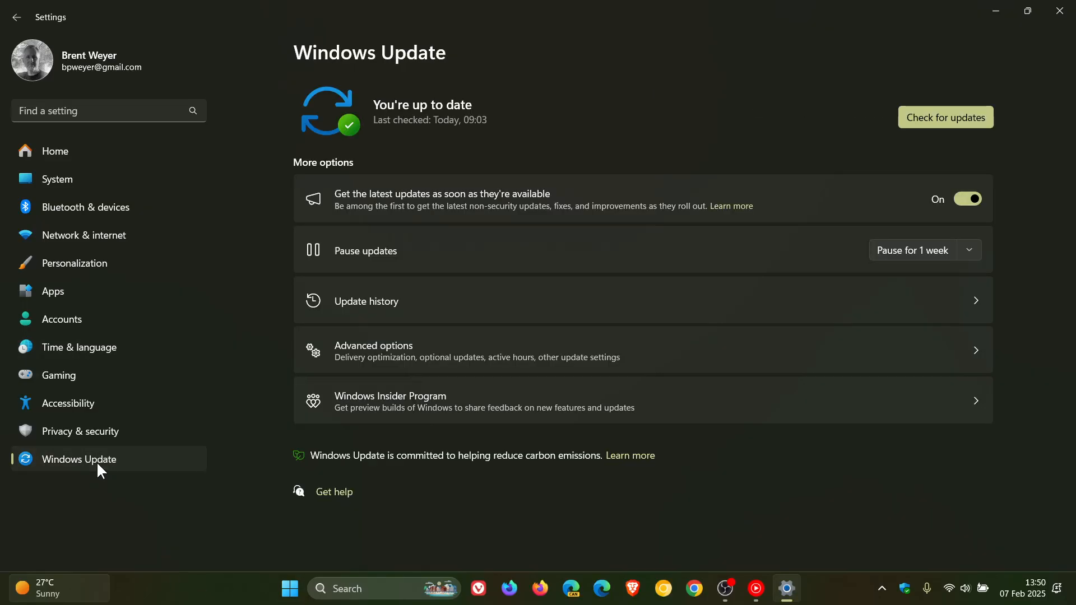
mouse_move(631, 303)
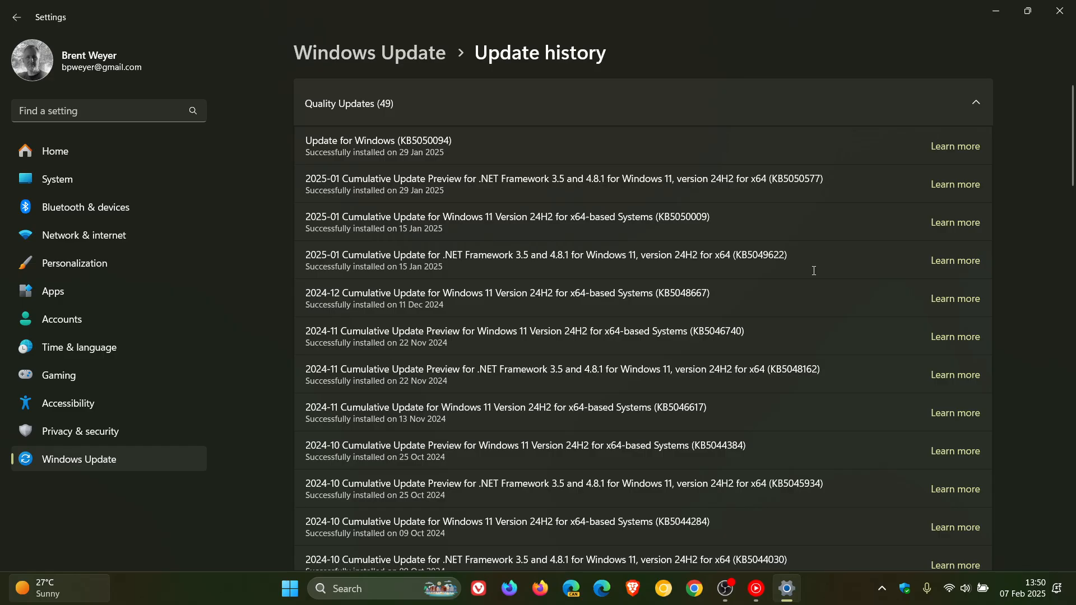
mouse_move(371, 133)
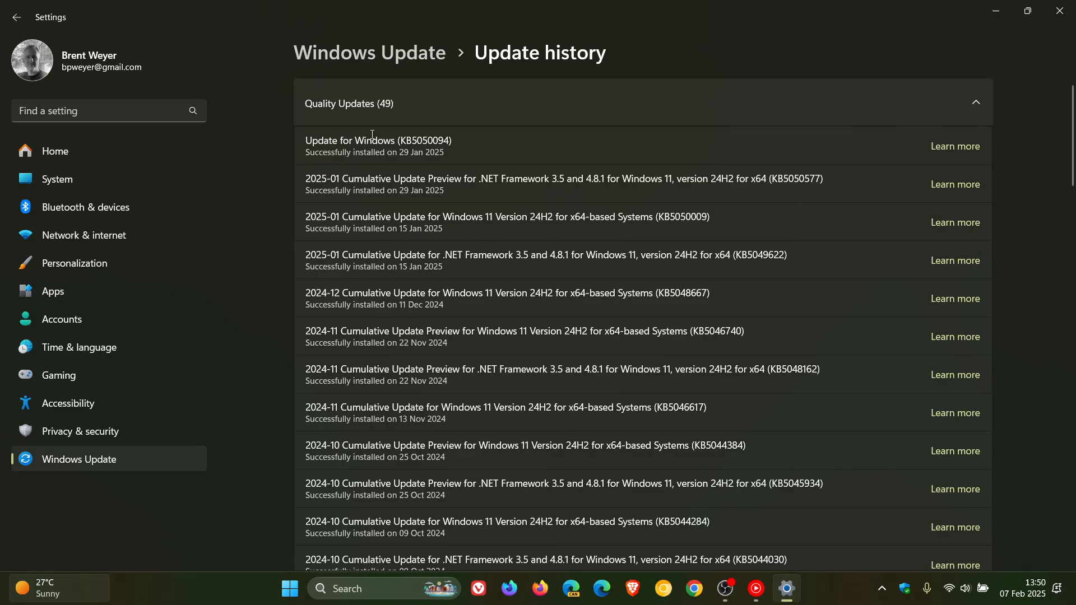
mouse_move(484, 148)
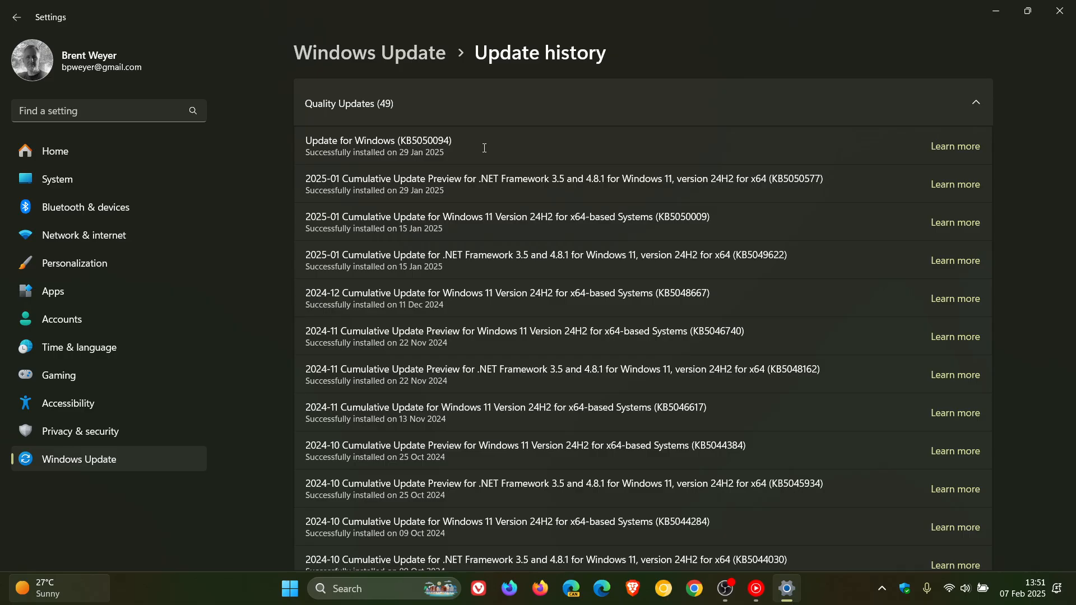
mouse_move(343, 130)
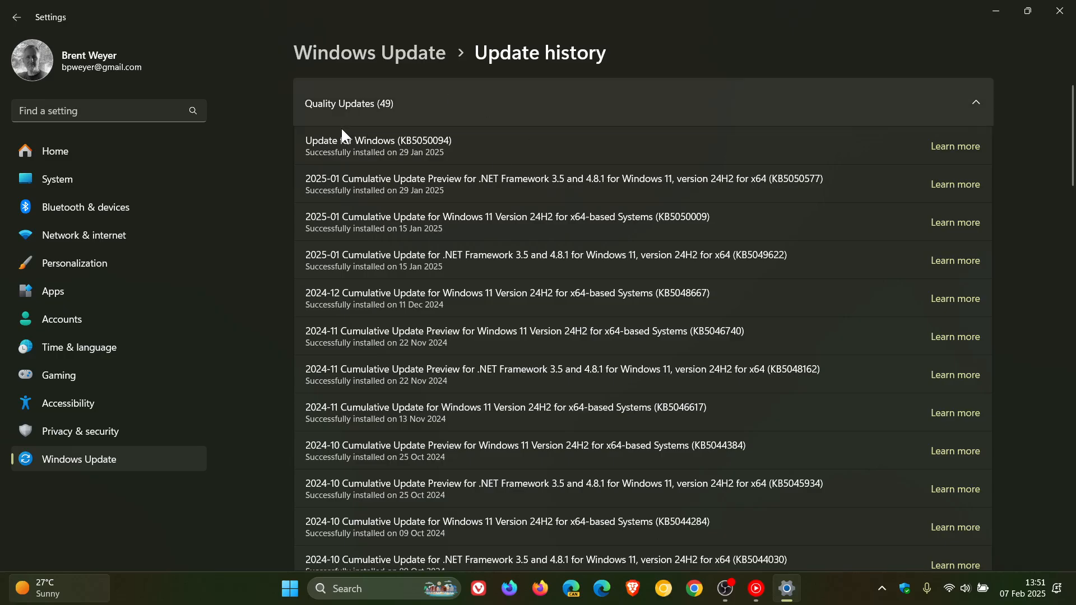
mouse_move(527, 138)
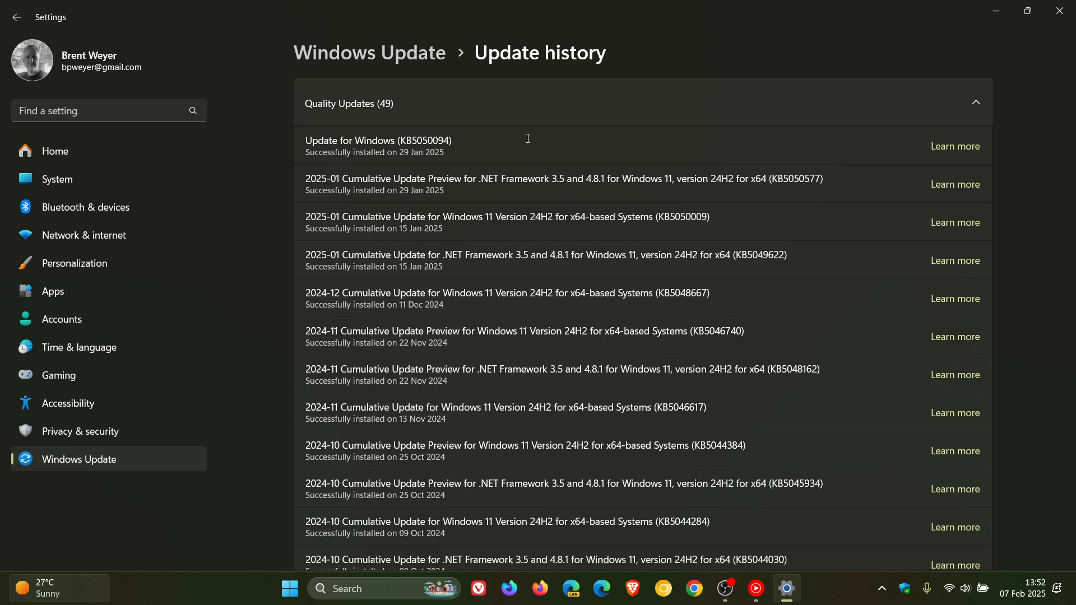
mouse_move(518, 155)
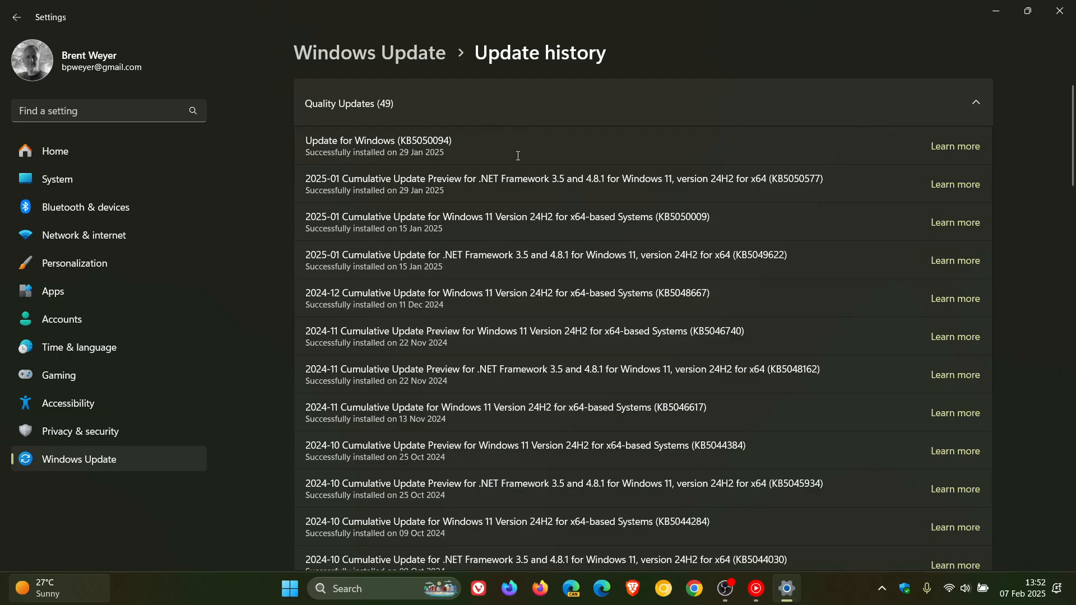
mouse_move(522, 153)
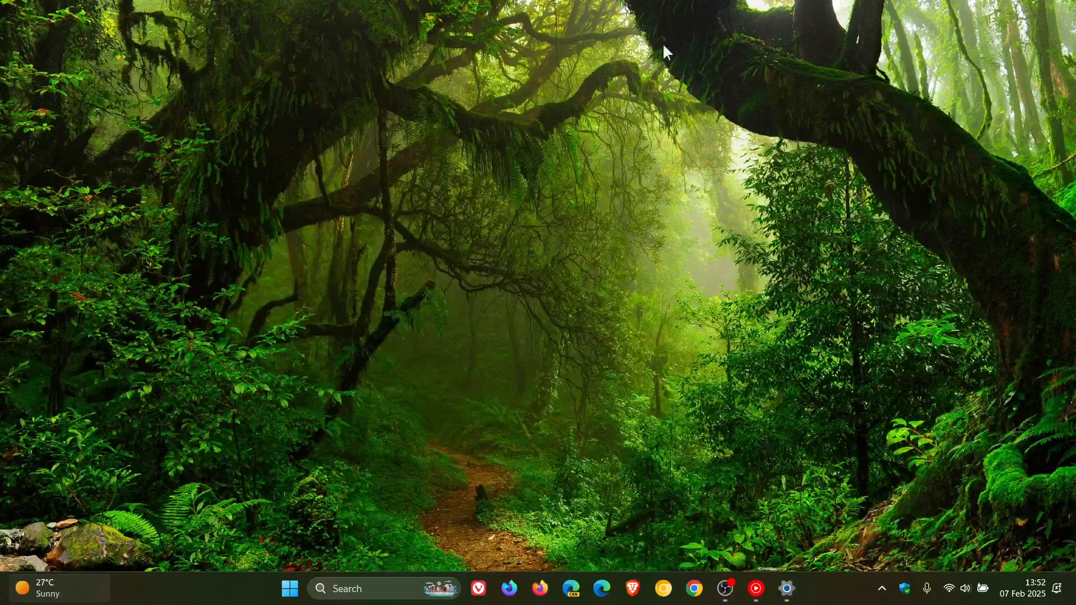
mouse_move(663, 259)
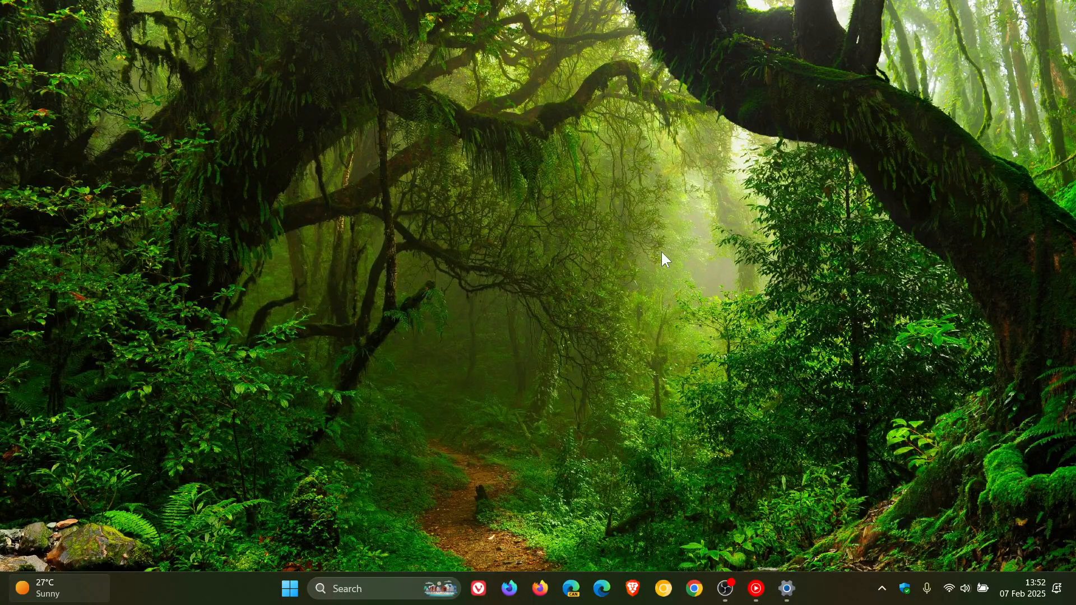